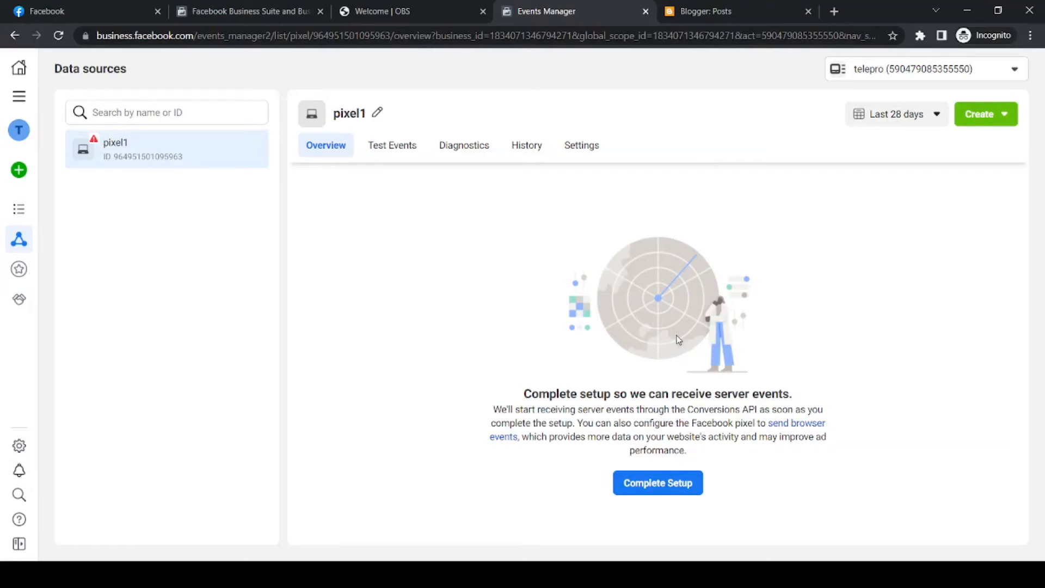
Return from Blogger to Facebook Events Manager through All tools.
{"action": "left_click", "coordinate": [716, 11]}
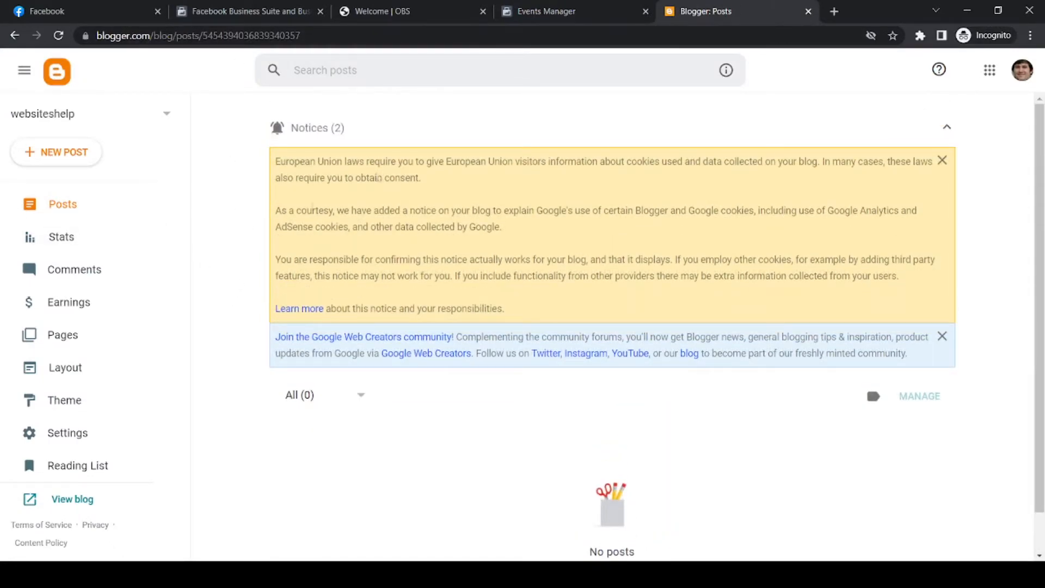
{"action": "left_click", "coordinate": [569, 11]}
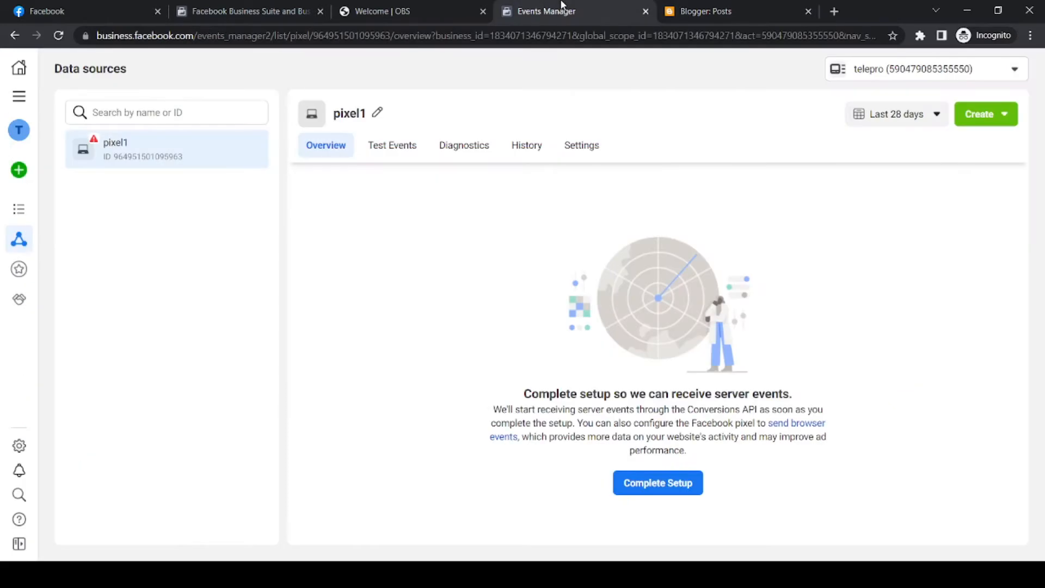
{"action": "mouse_move", "coordinate": [411, 194]}
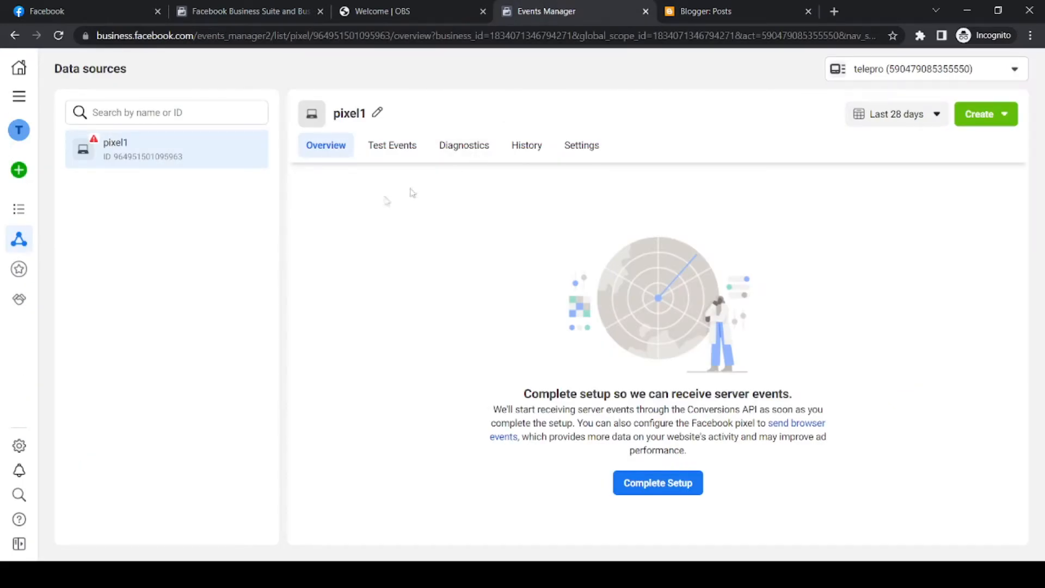
{"action": "mouse_move", "coordinate": [52, 150]}
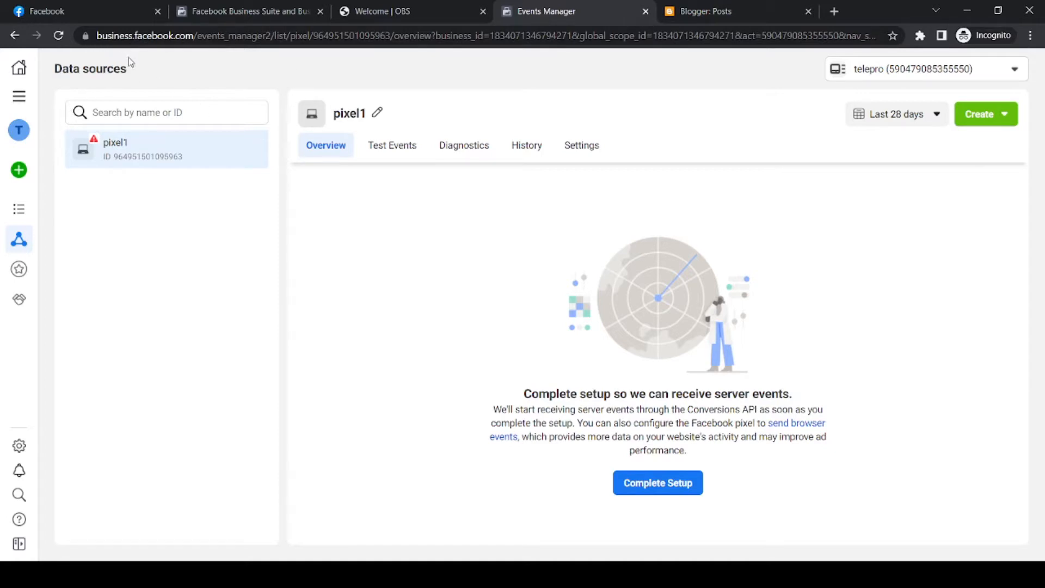
{"action": "mouse_move", "coordinate": [448, 192]}
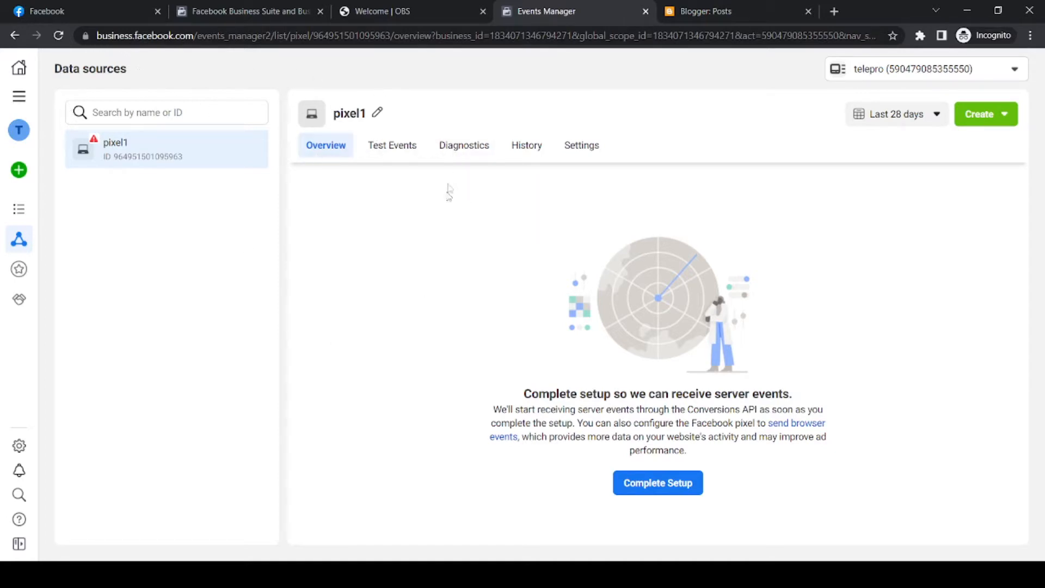
{"action": "mouse_move", "coordinate": [19, 95]}
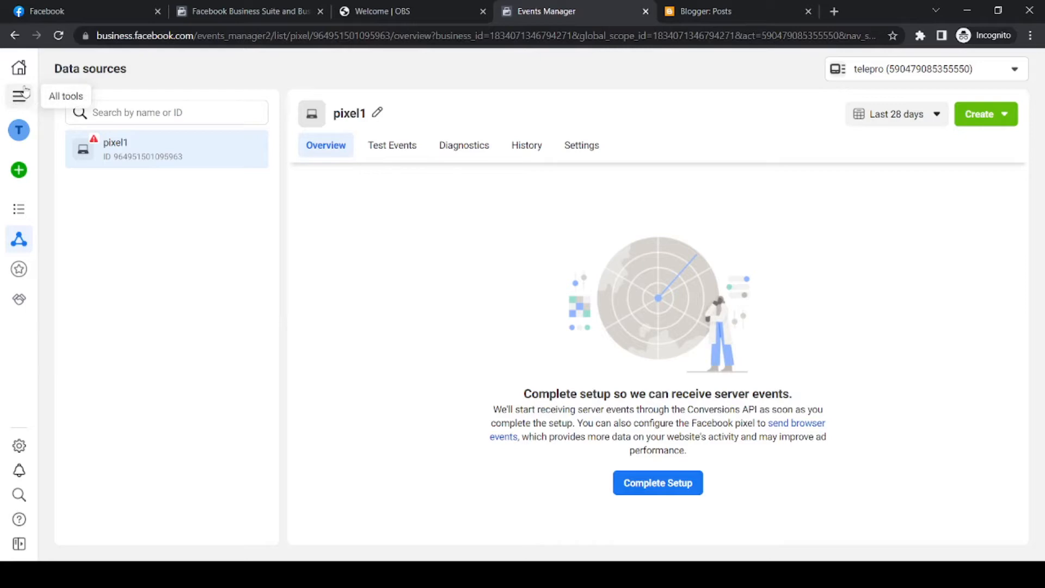
{"action": "left_click", "coordinate": [19, 95]}
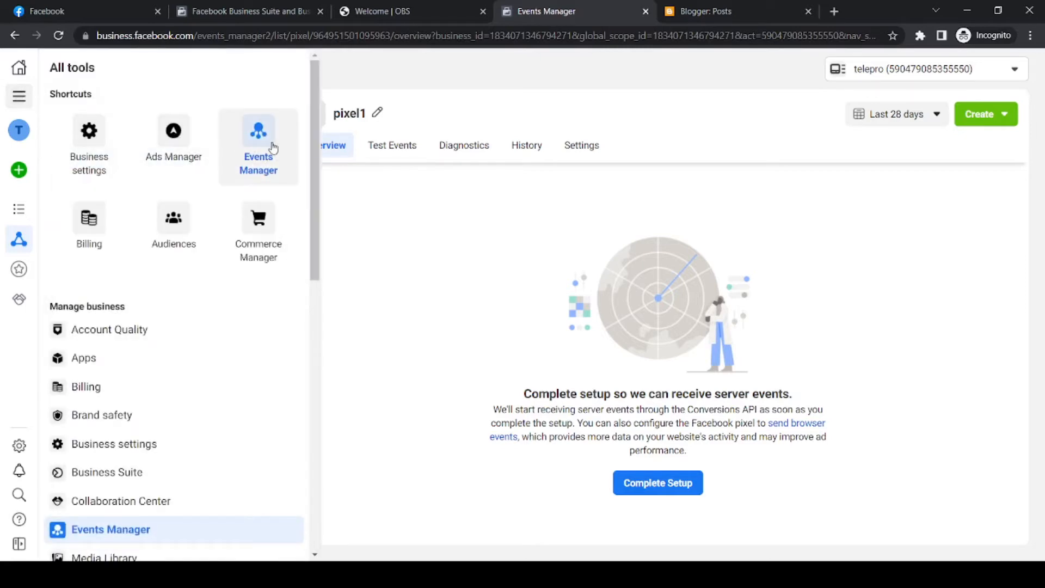
{"action": "left_click", "coordinate": [258, 147]}
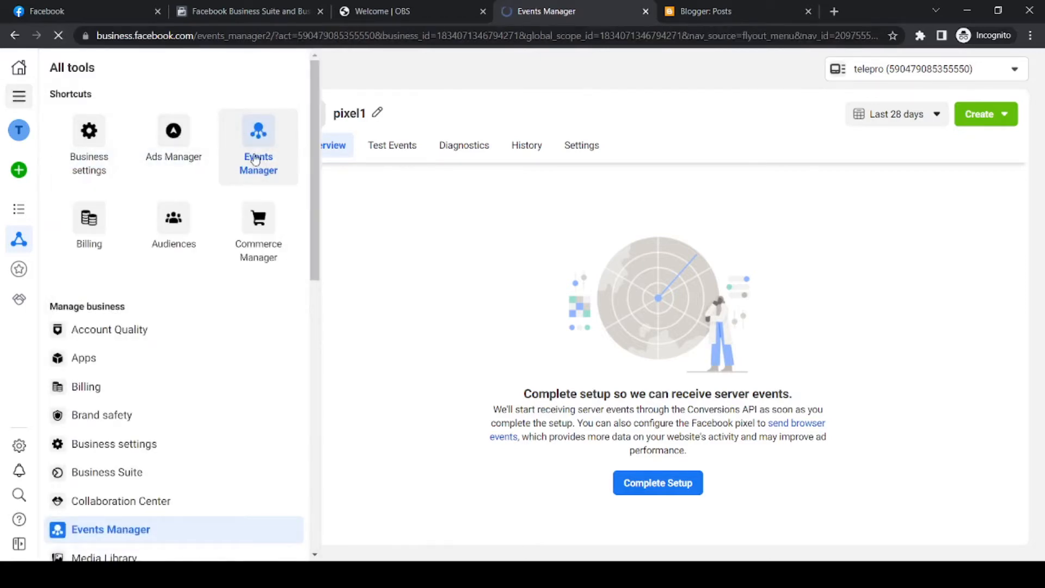
{"action": "left_click", "coordinate": [258, 147]}
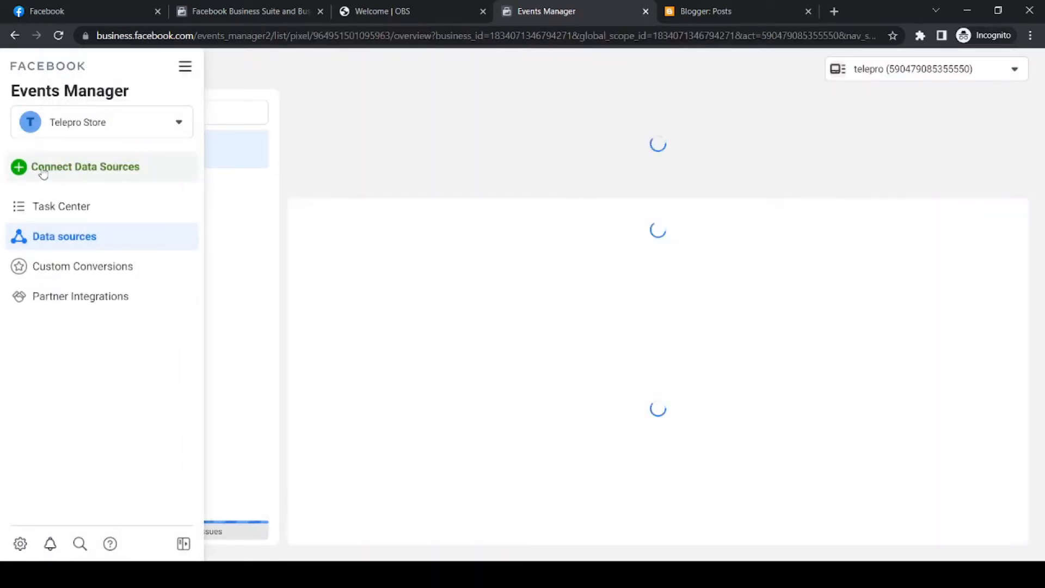
Connect a new Web data source and create a pixel named pixel2.
{"action": "left_click", "coordinate": [86, 166]}
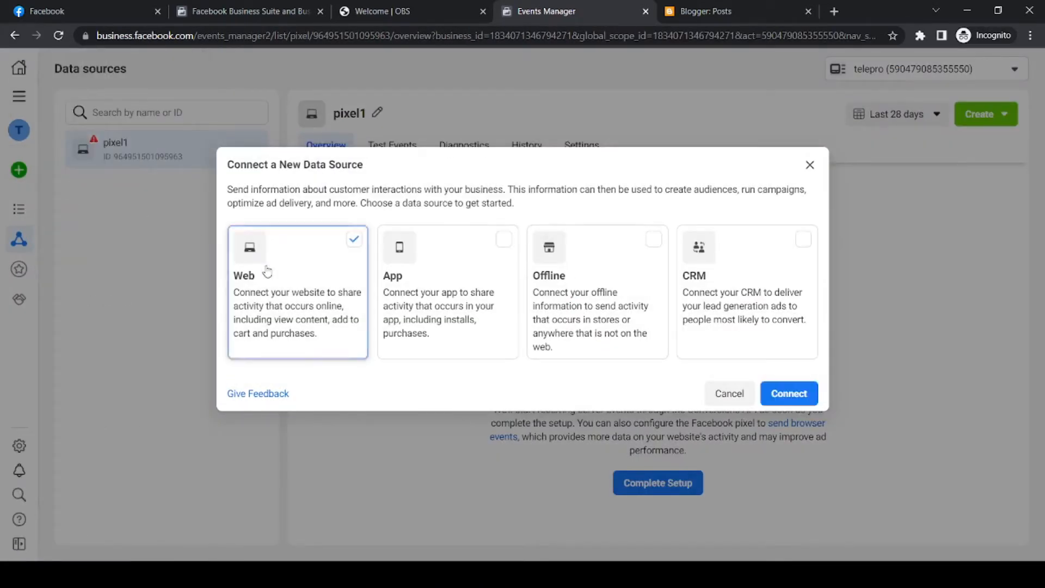
{"action": "left_click", "coordinate": [788, 393]}
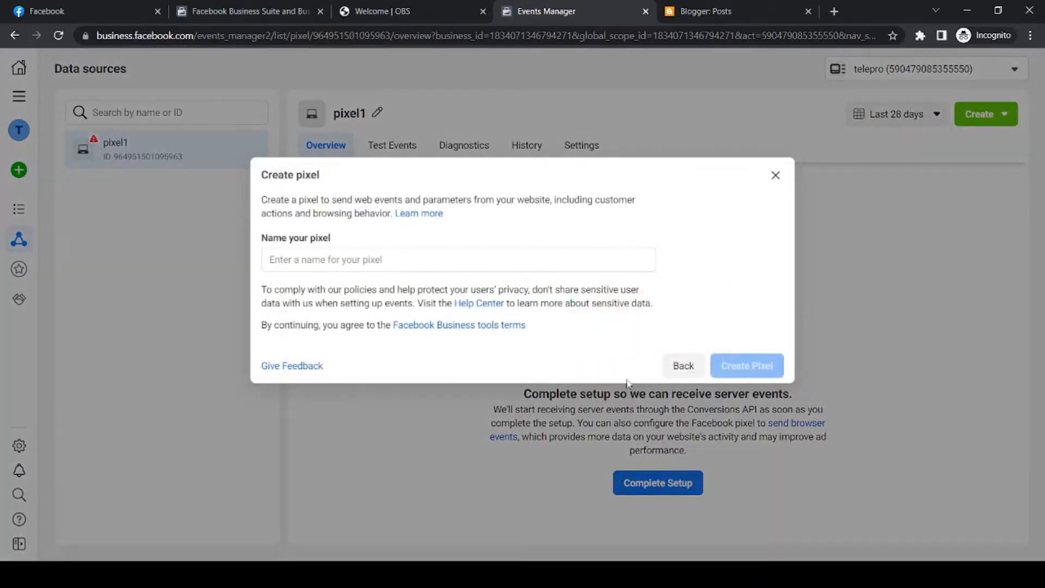
{"action": "left_click", "coordinate": [457, 259]}
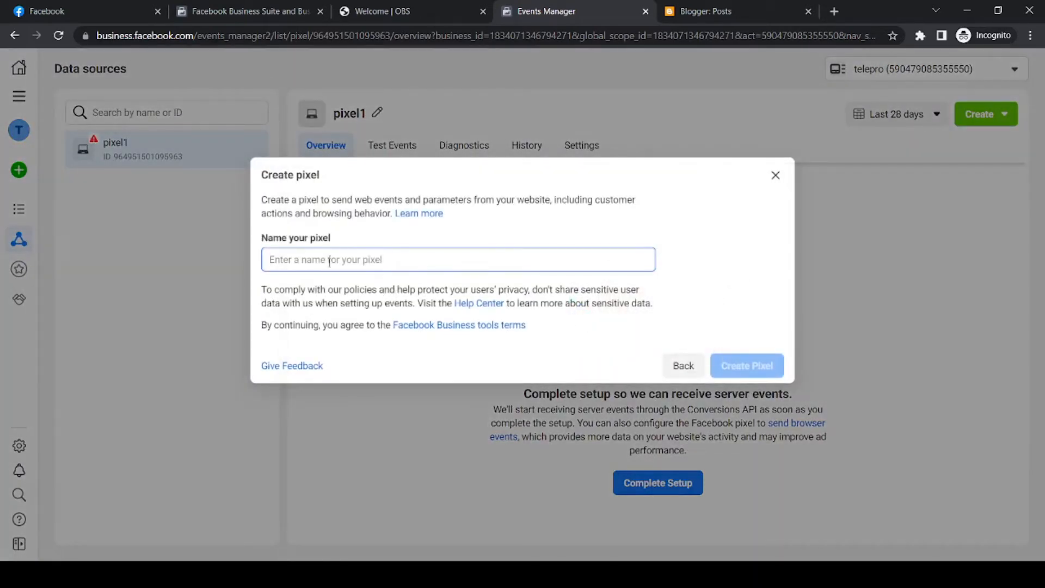
{"action": "type", "text": "pixel2"}
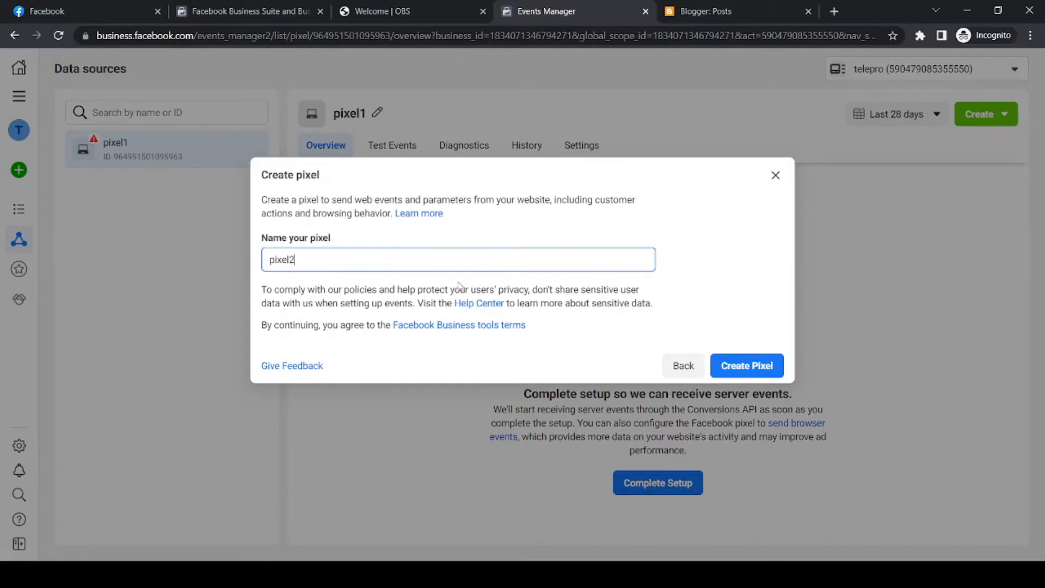
{"action": "left_click", "coordinate": [746, 366]}
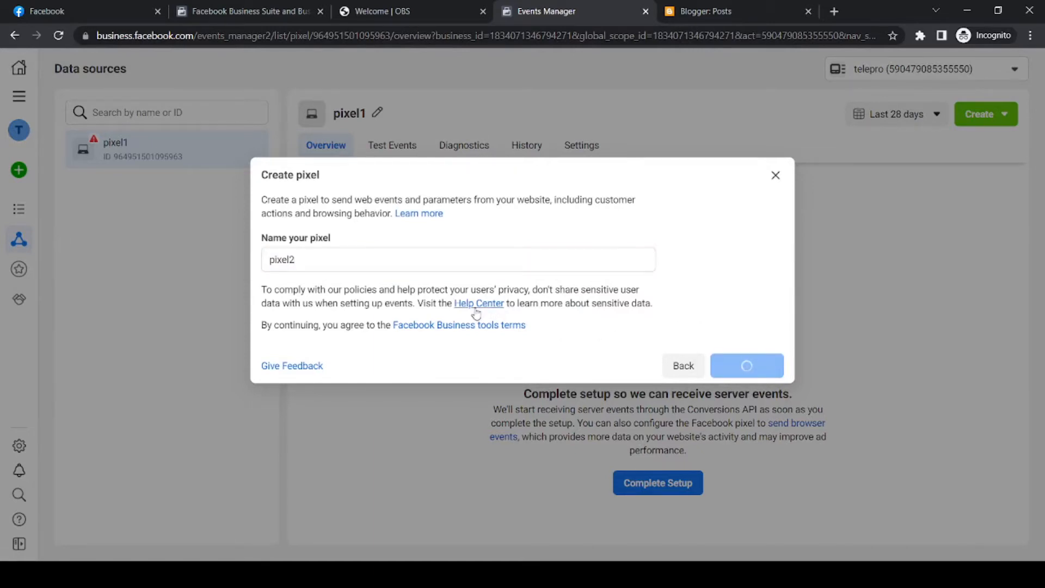
{"action": "left_click", "coordinate": [746, 365]}
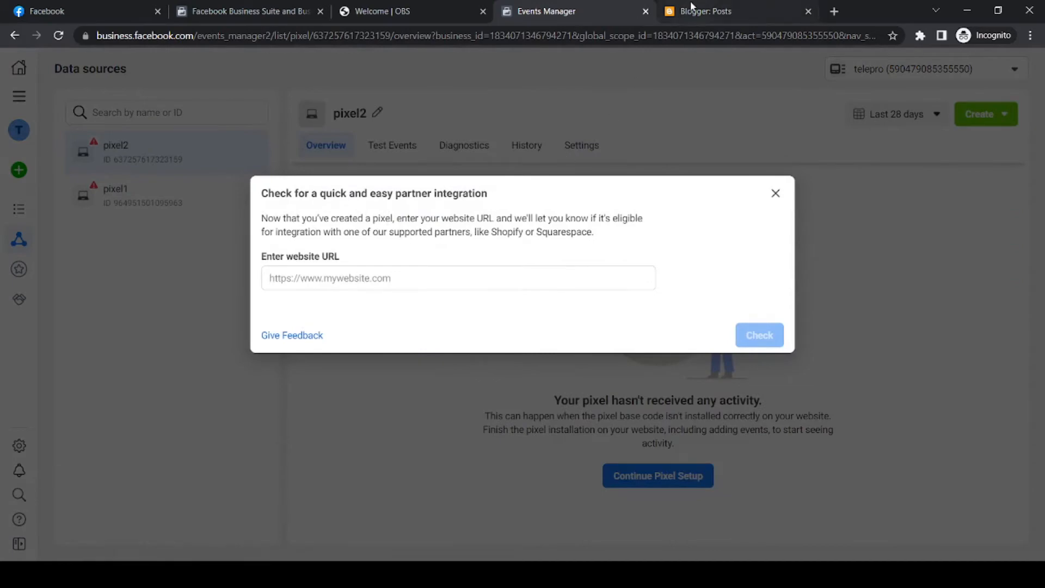
Copy the live blog's address, websiteshelp123.blogspot.com, into pixel2's website URL field.
{"action": "left_click", "coordinate": [702, 12]}
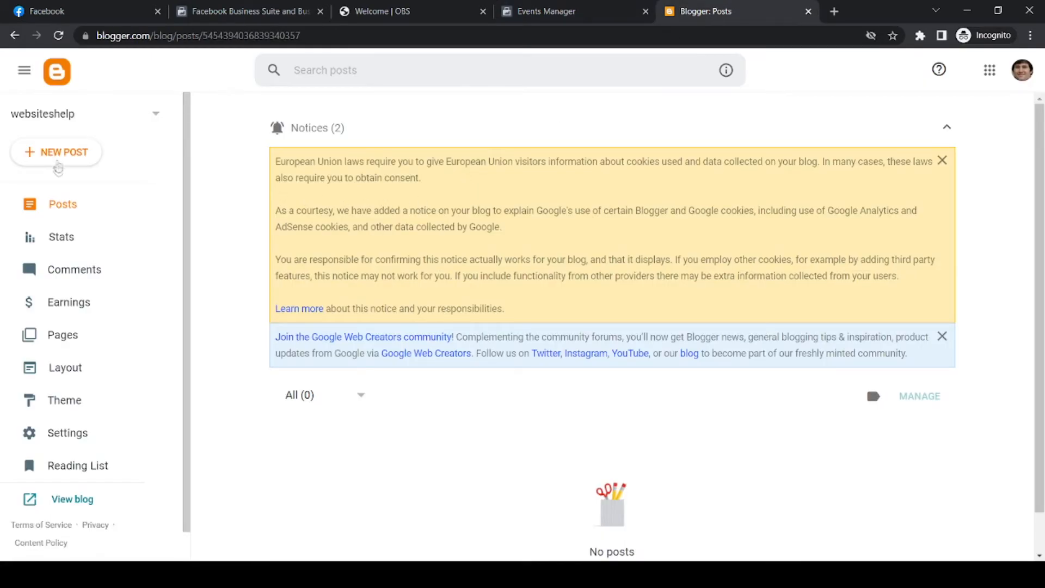
{"action": "mouse_move", "coordinate": [80, 518]}
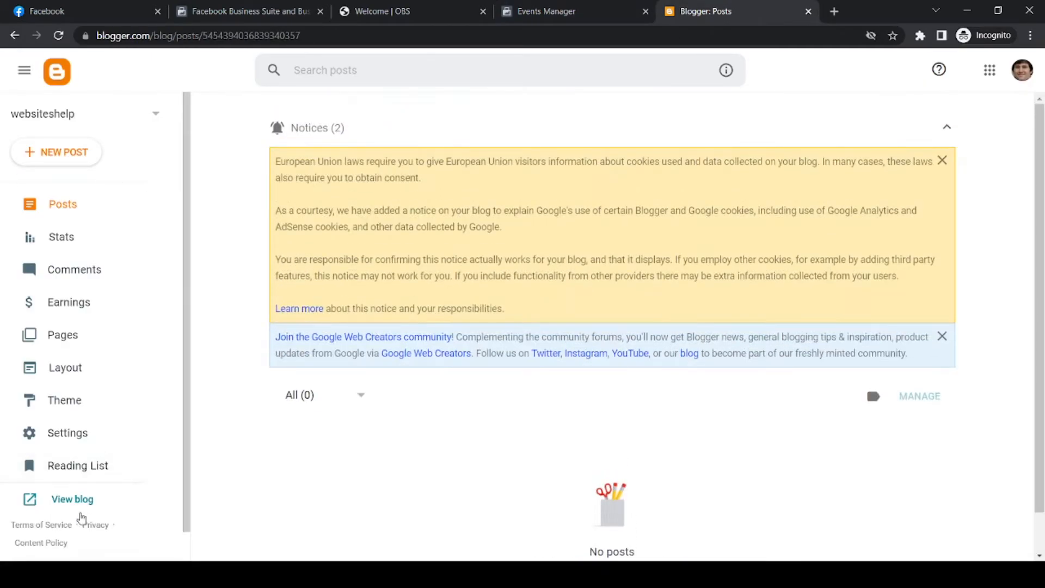
{"action": "left_click", "coordinate": [72, 498]}
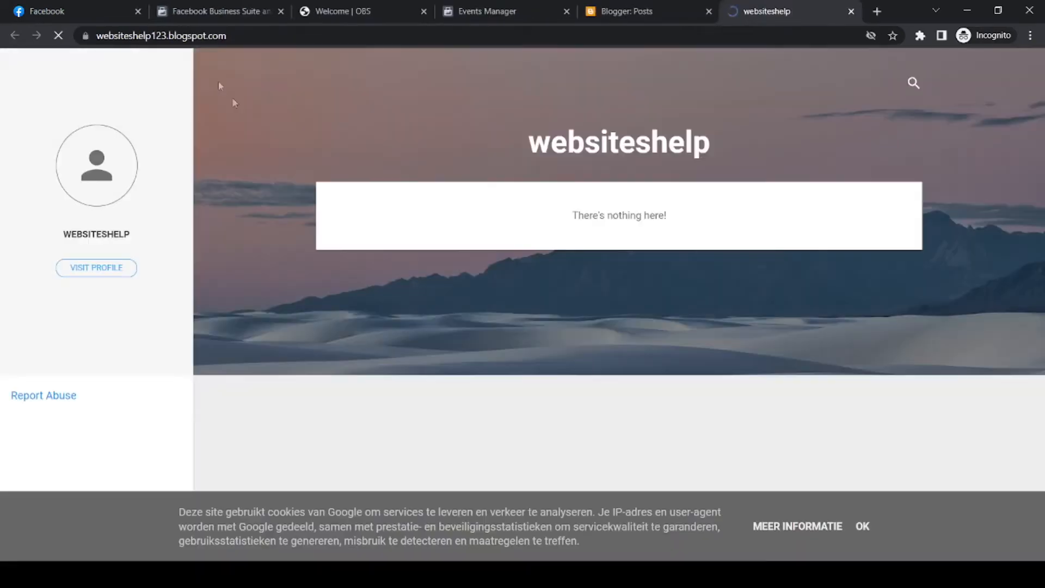
{"action": "left_click", "coordinate": [160, 35]}
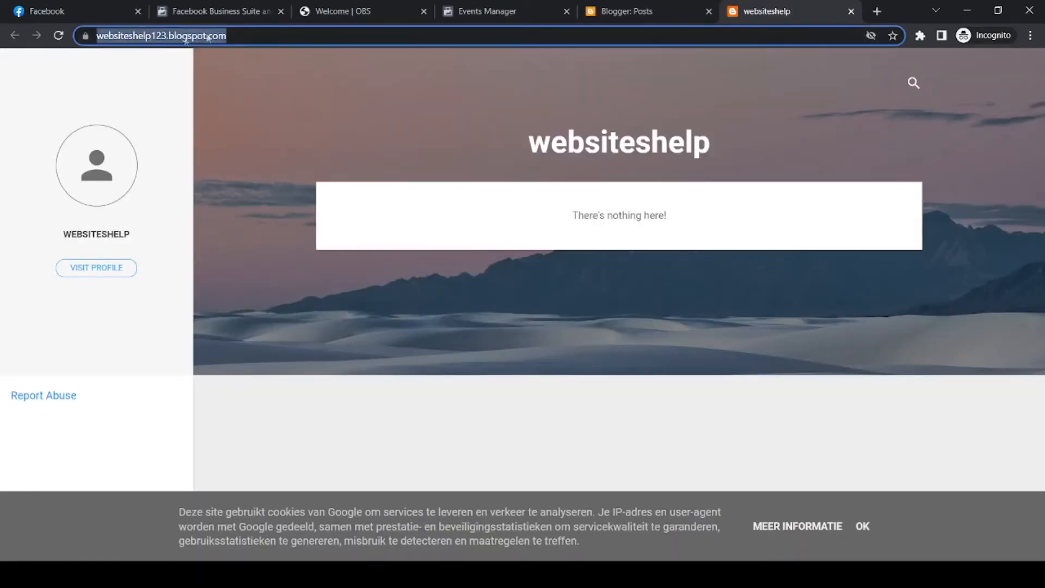
{"action": "left_click", "coordinate": [504, 12]}
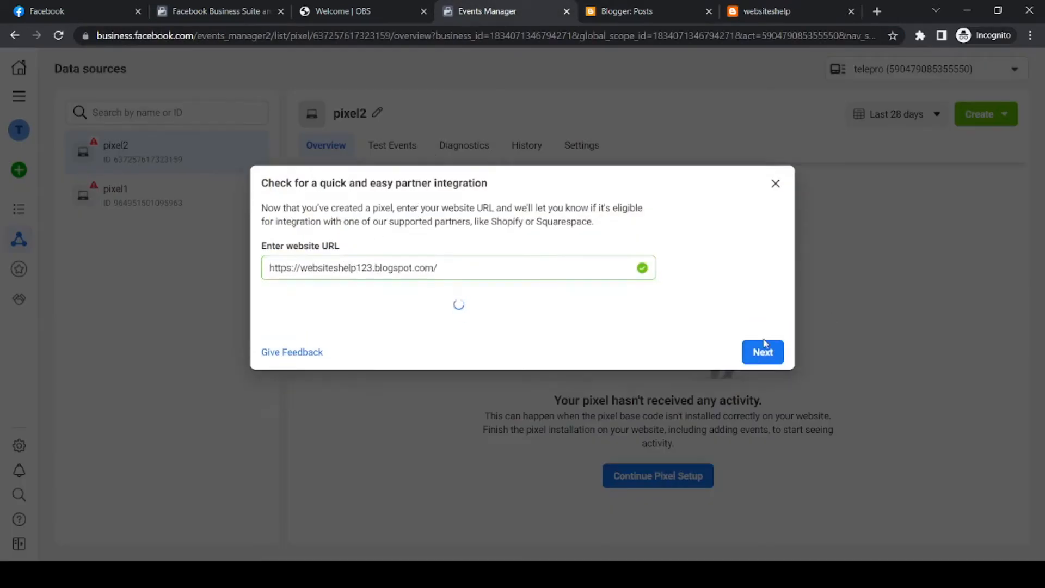
Choose Conversions API and Facebook Pixel, finish the intro, and choose manual code installation.
{"action": "left_click", "coordinate": [761, 352]}
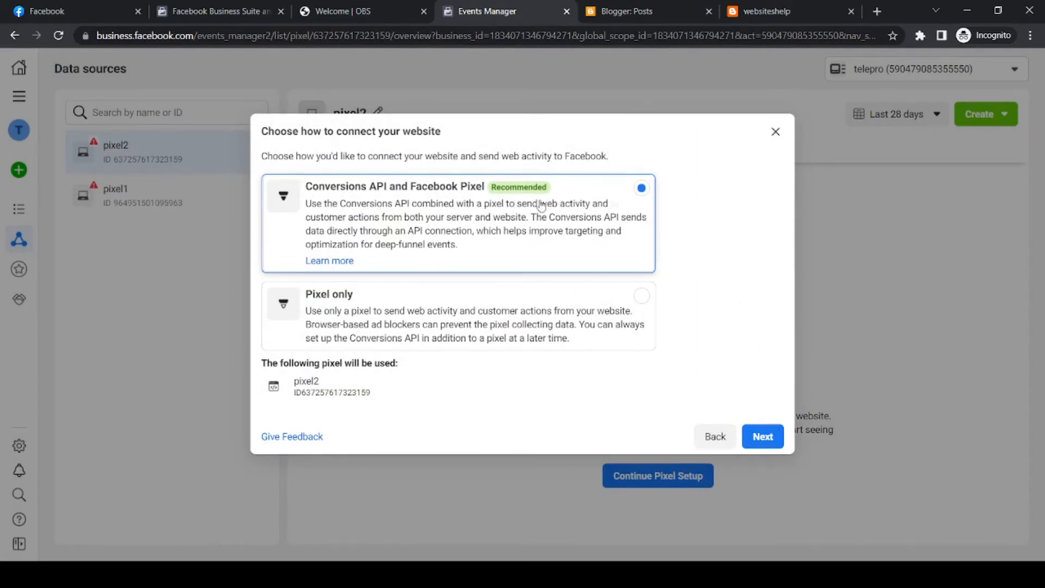
{"action": "mouse_move", "coordinate": [381, 195]}
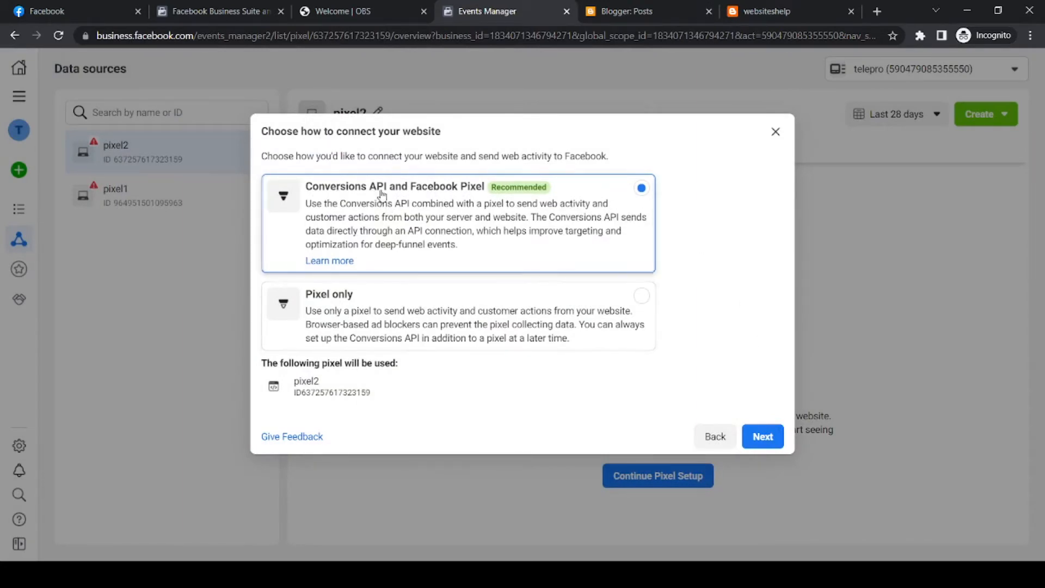
{"action": "mouse_move", "coordinate": [503, 188]}
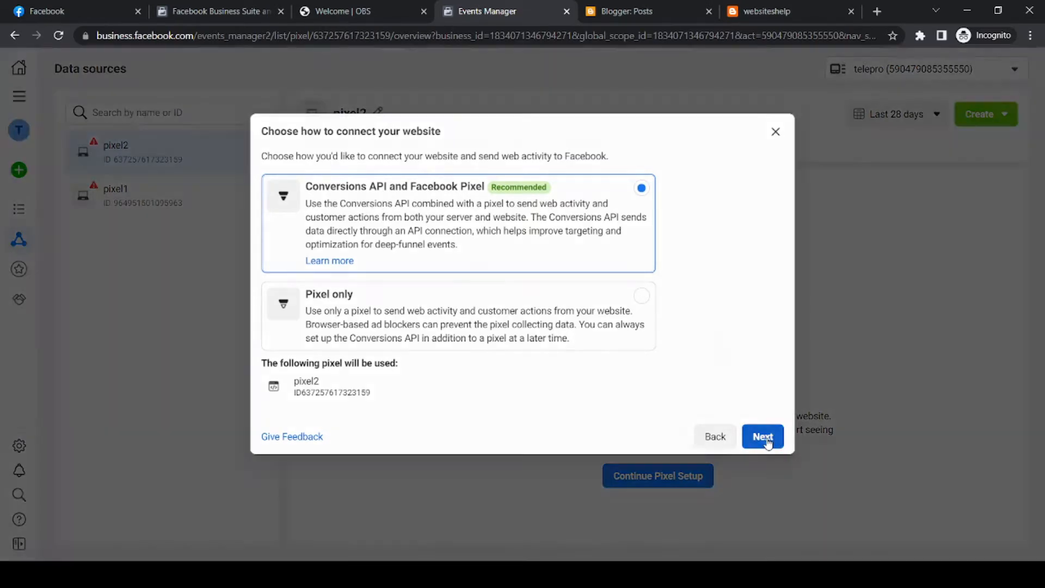
{"action": "left_click", "coordinate": [763, 436]}
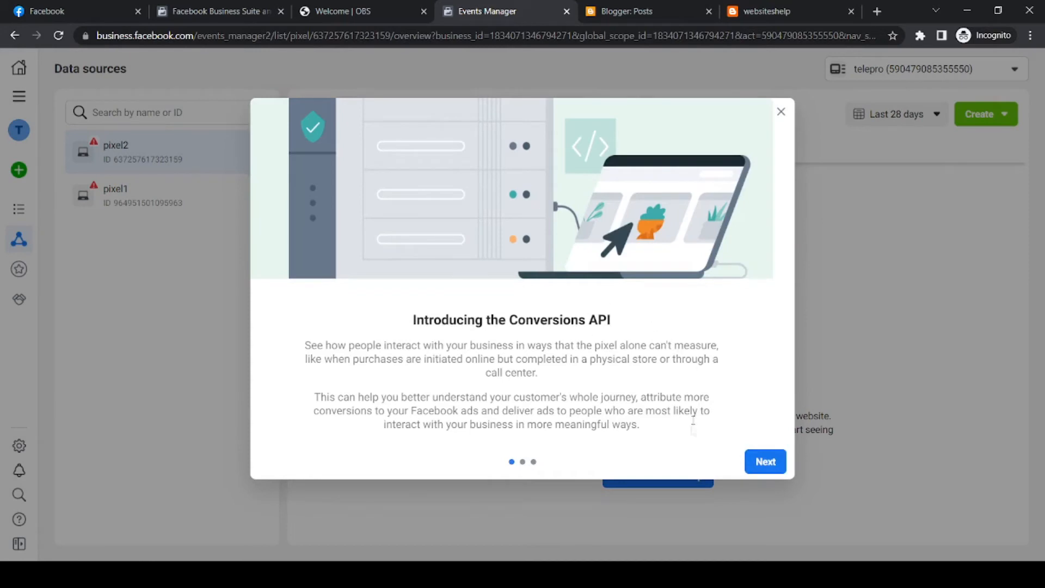
{"action": "left_click", "coordinate": [764, 461]}
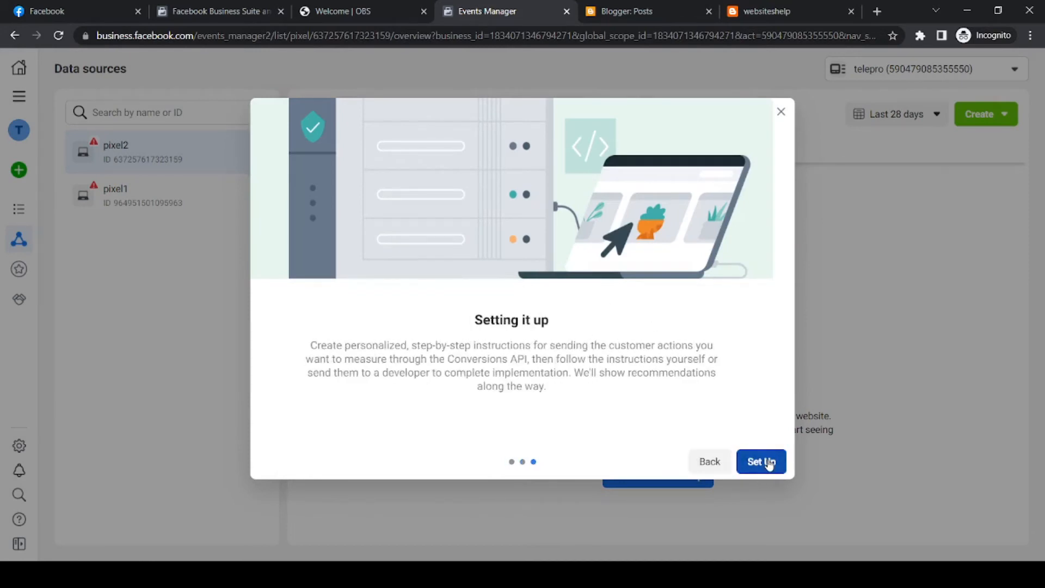
{"action": "left_click", "coordinate": [760, 461]}
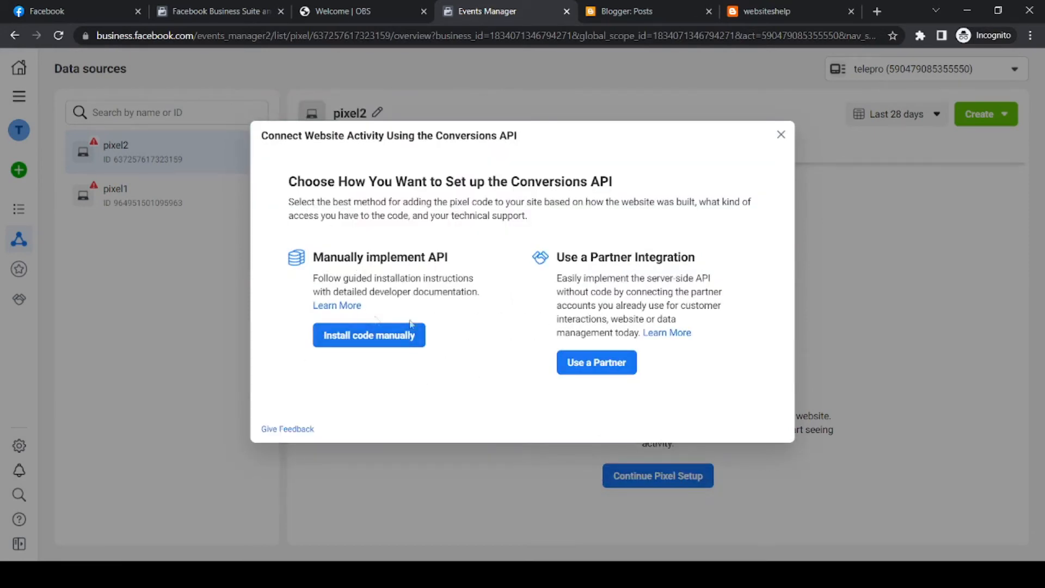
{"action": "mouse_move", "coordinate": [392, 262]}
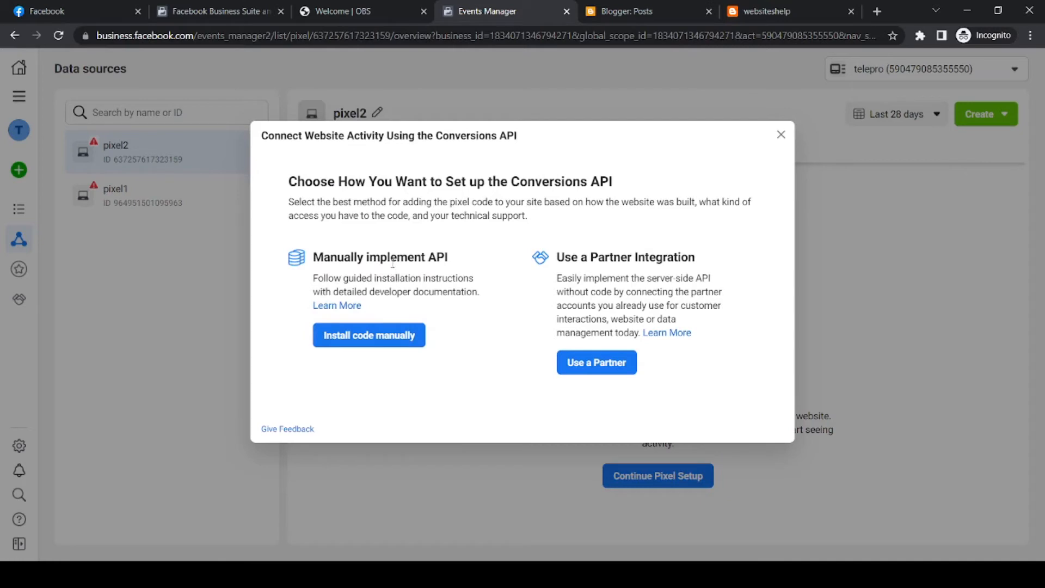
{"action": "mouse_move", "coordinate": [363, 247]}
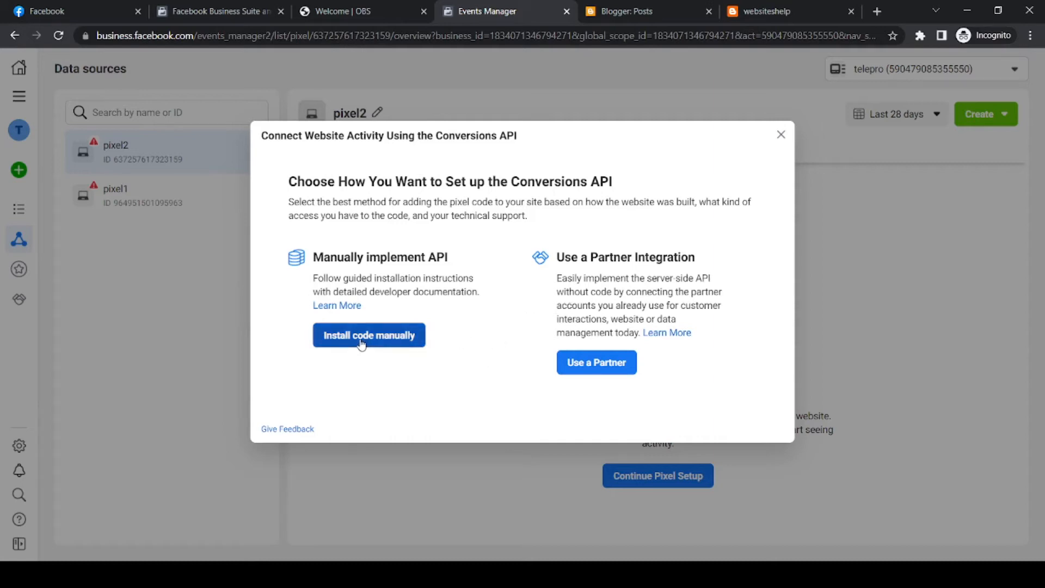
{"action": "mouse_move", "coordinate": [398, 350]}
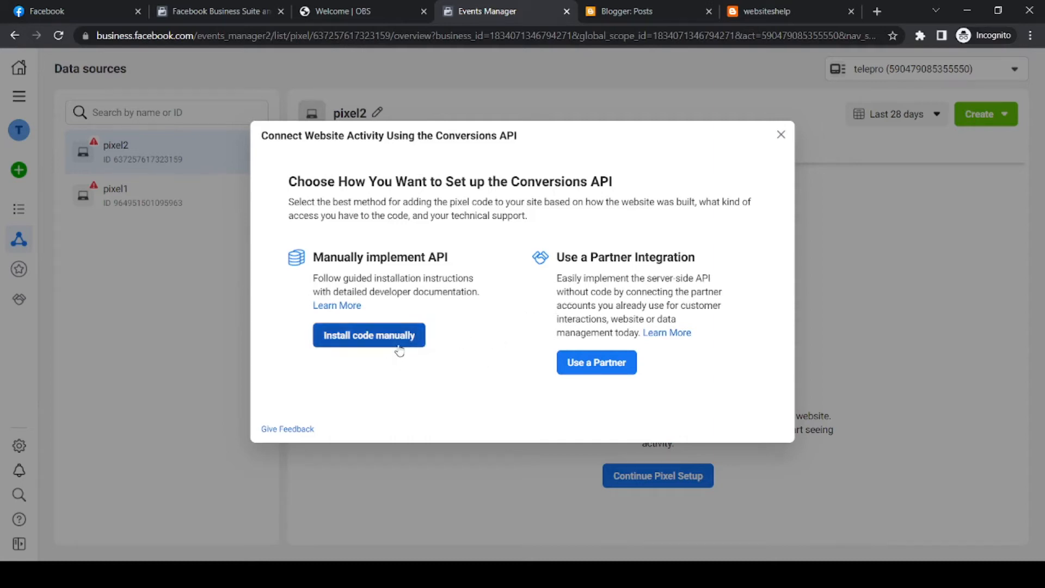
{"action": "left_click", "coordinate": [368, 335]}
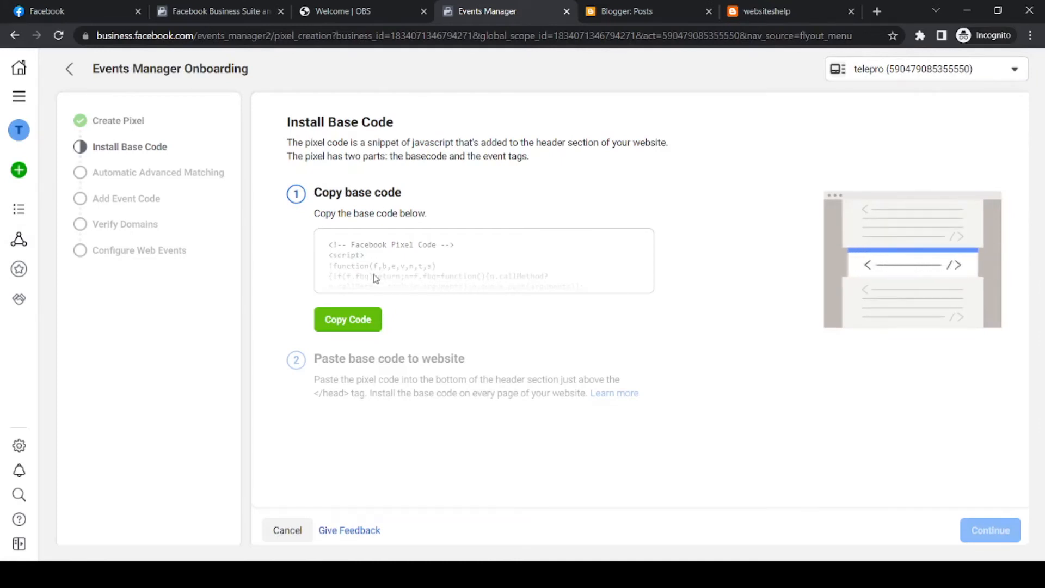
Copy pixel2's base code from the Install Base Code page.
{"action": "left_click", "coordinate": [347, 320]}
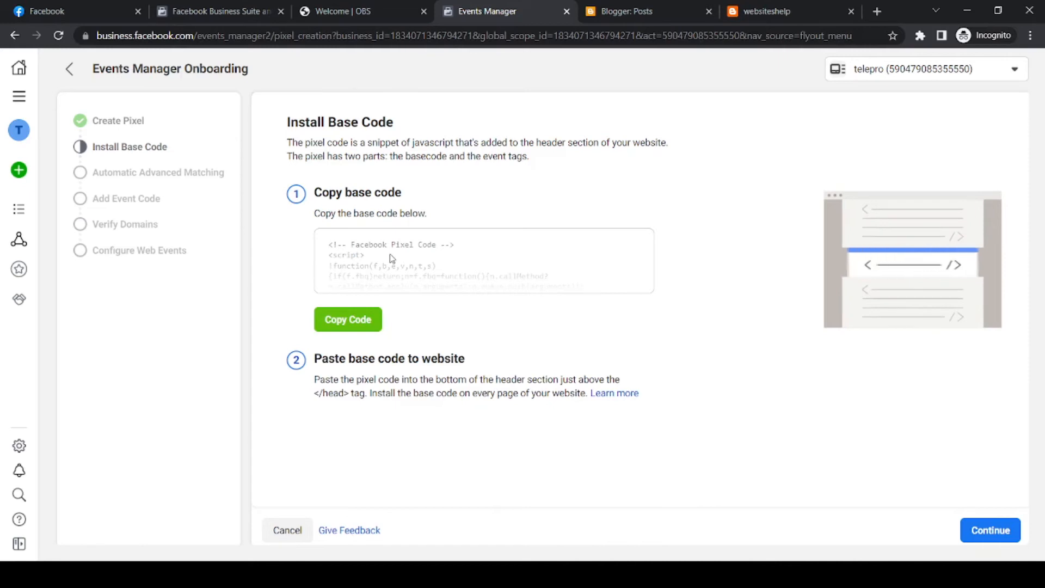
Open the Blogger theme's HTML editor and paste the pixel code after <head>.
{"action": "left_click", "coordinate": [626, 12]}
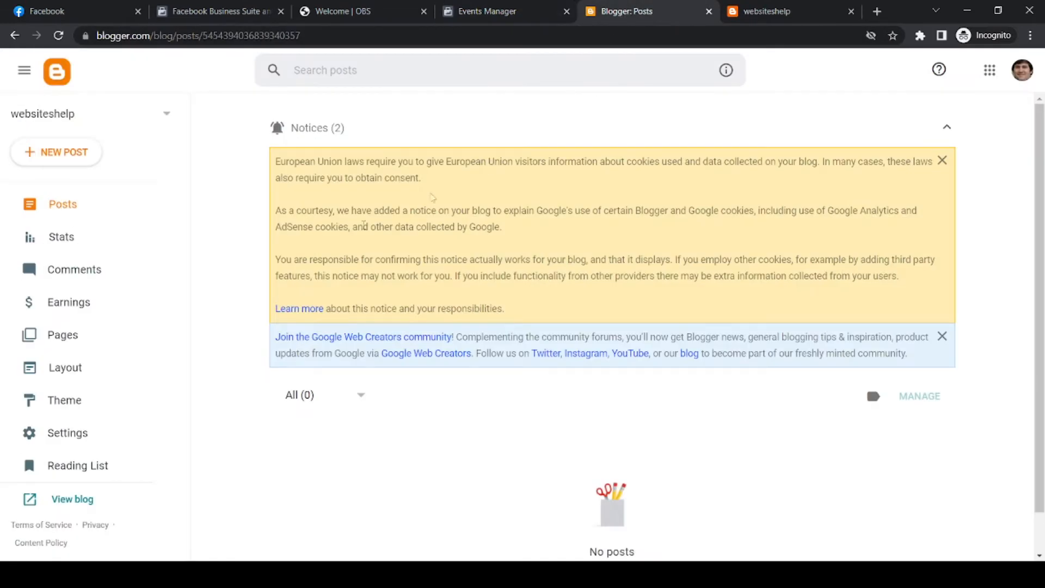
{"action": "mouse_move", "coordinate": [63, 334]}
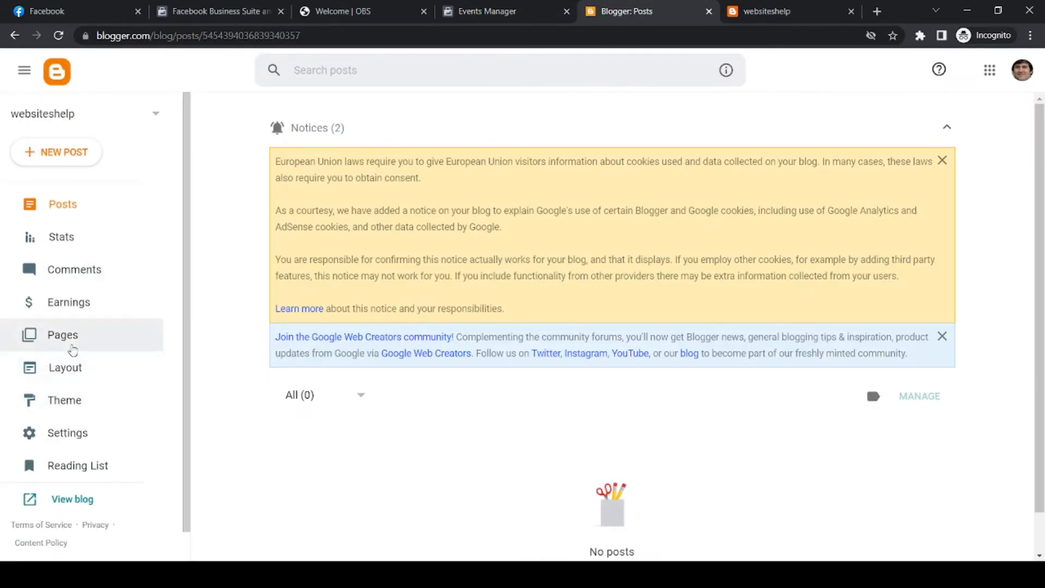
{"action": "left_click", "coordinate": [64, 399]}
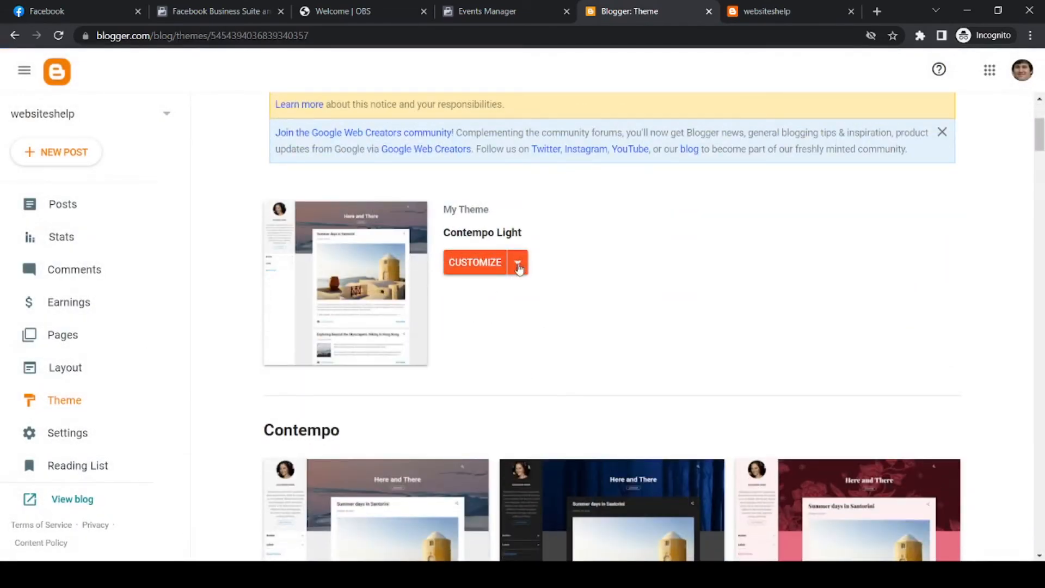
{"action": "left_click", "coordinate": [519, 262]}
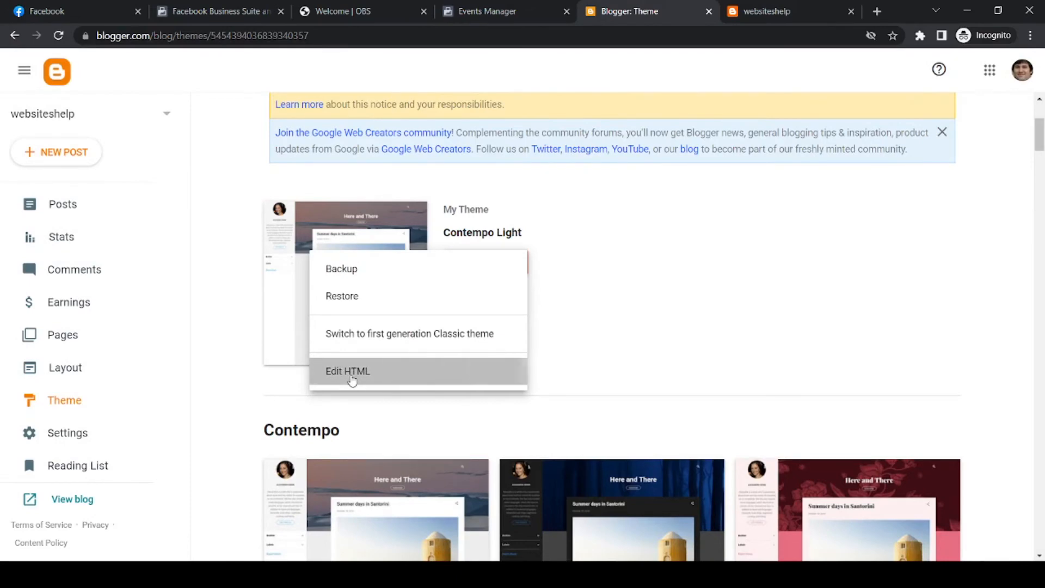
{"action": "left_click", "coordinate": [347, 370]}
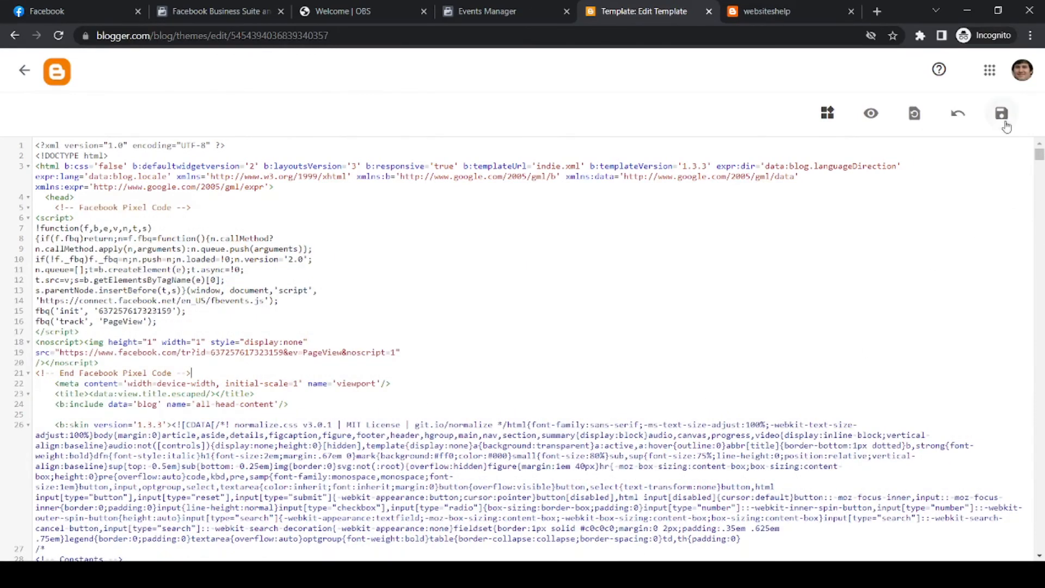
Save the theme HTML, which reports an ev entity parse error, then view the live blog.
{"action": "left_click", "coordinate": [1001, 112]}
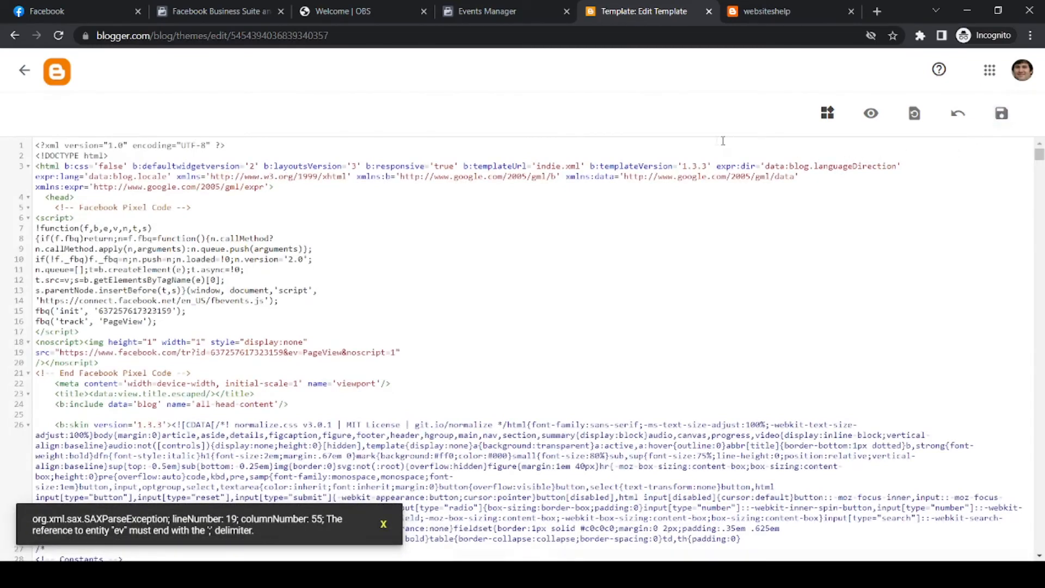
{"action": "left_click", "coordinate": [766, 11]}
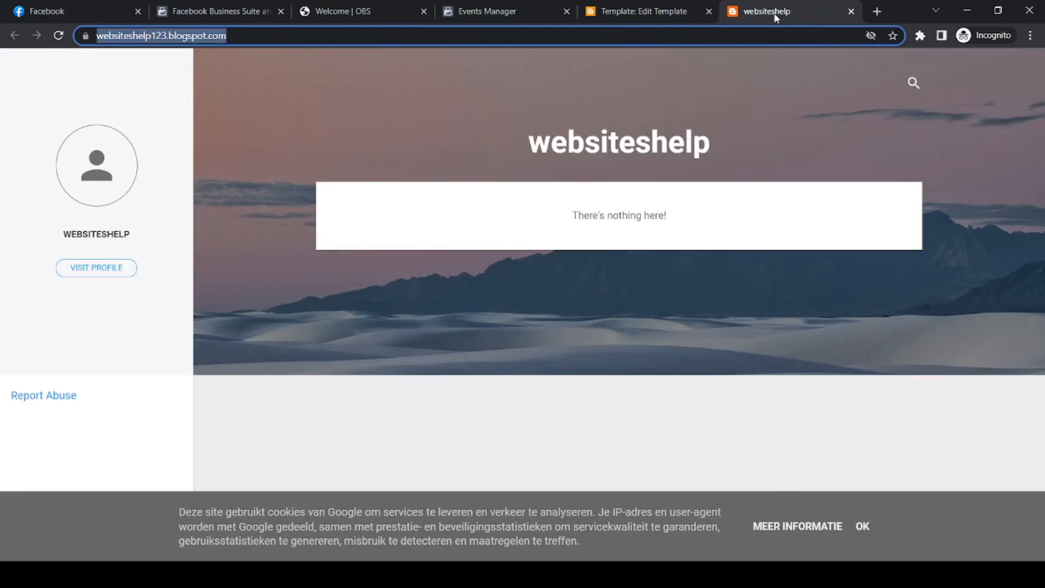
{"action": "mouse_move", "coordinate": [594, 125]}
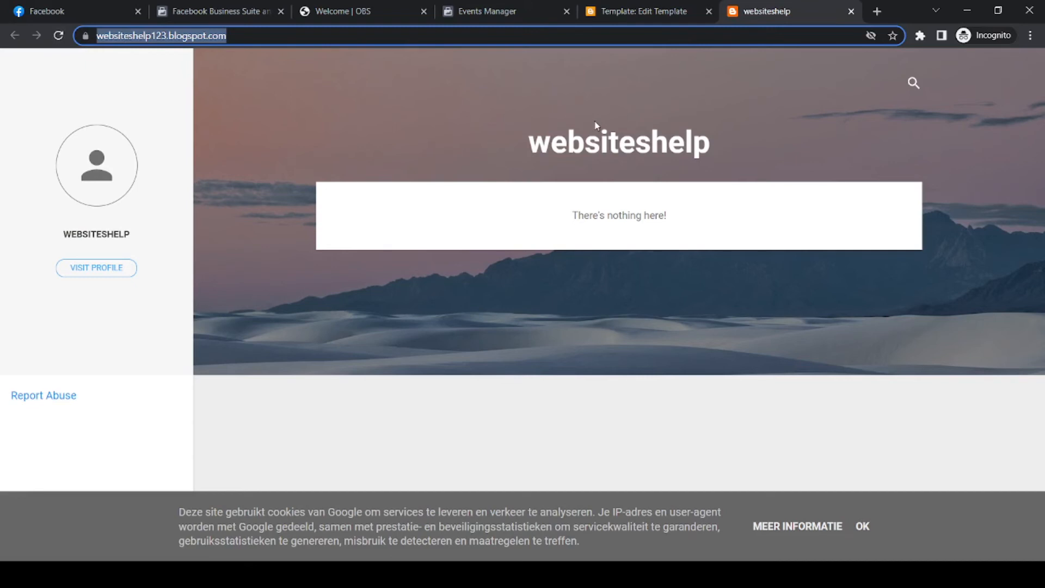
{"action": "mouse_move", "coordinate": [897, 29]}
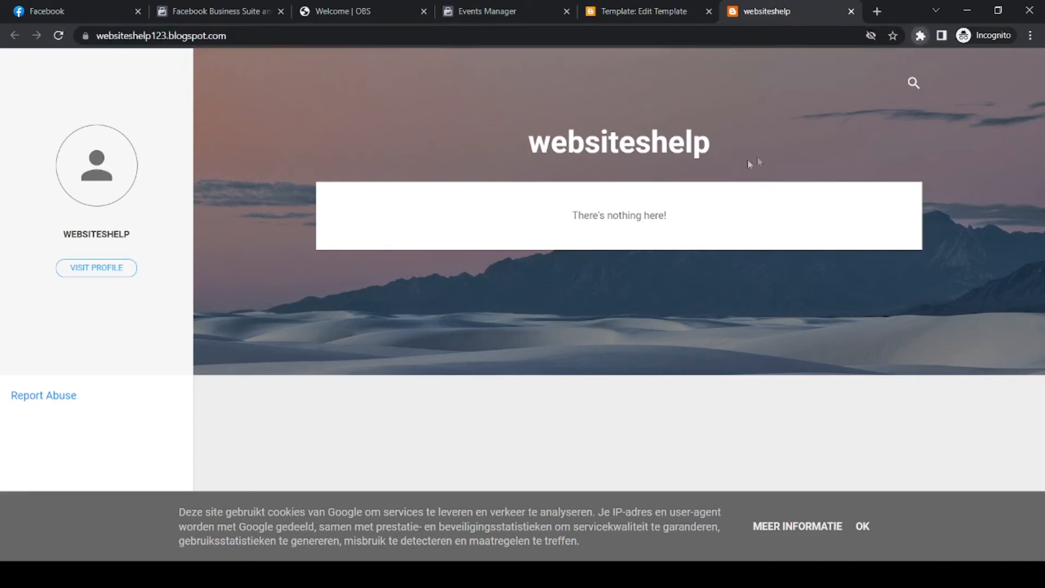
{"action": "mouse_move", "coordinate": [746, 173]}
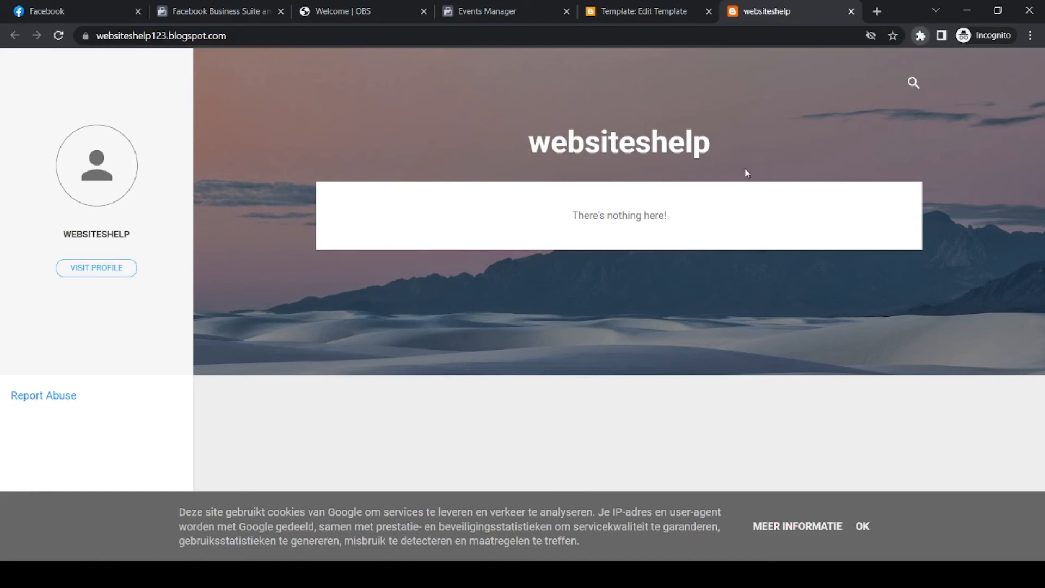
{"action": "mouse_move", "coordinate": [733, 160]}
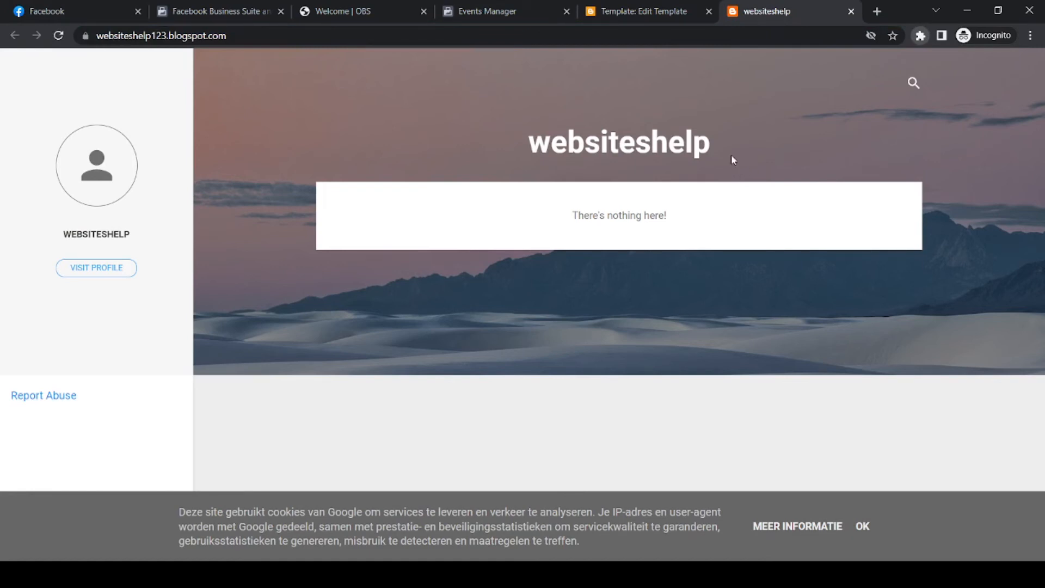
{"action": "mouse_move", "coordinate": [775, 154]}
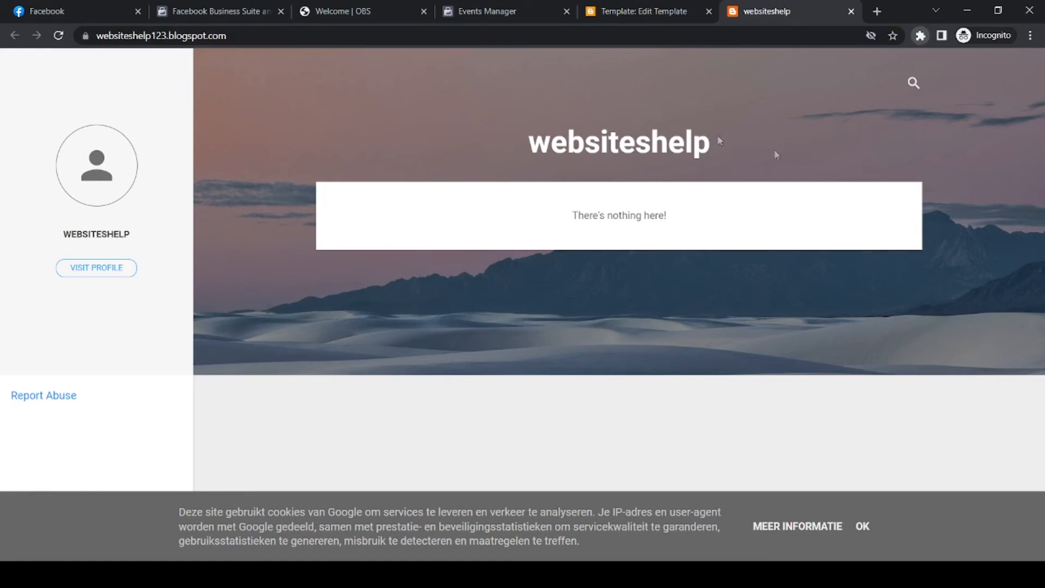
{"action": "left_click", "coordinate": [58, 36]}
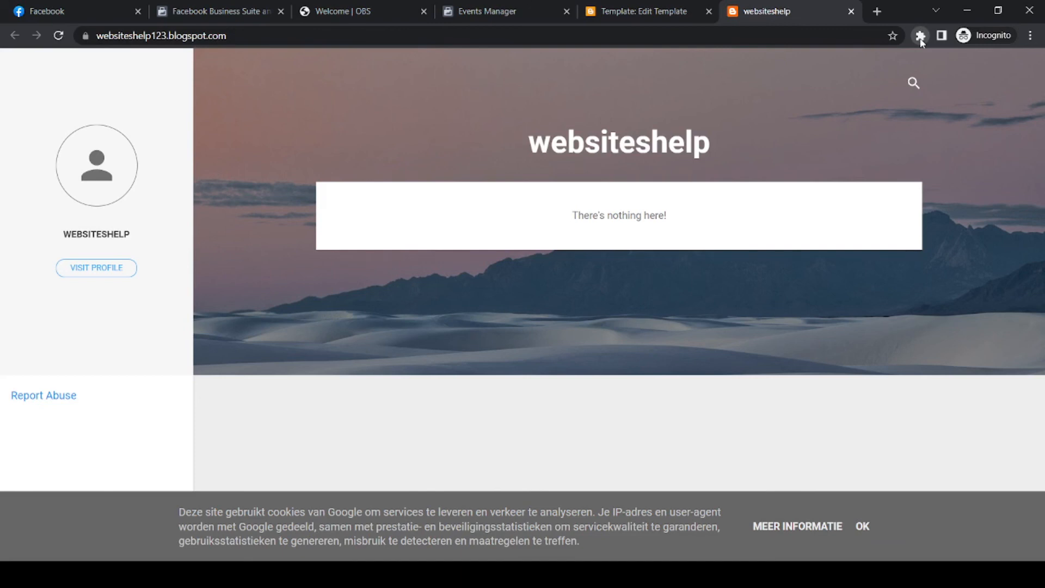
{"action": "mouse_move", "coordinate": [926, 49]}
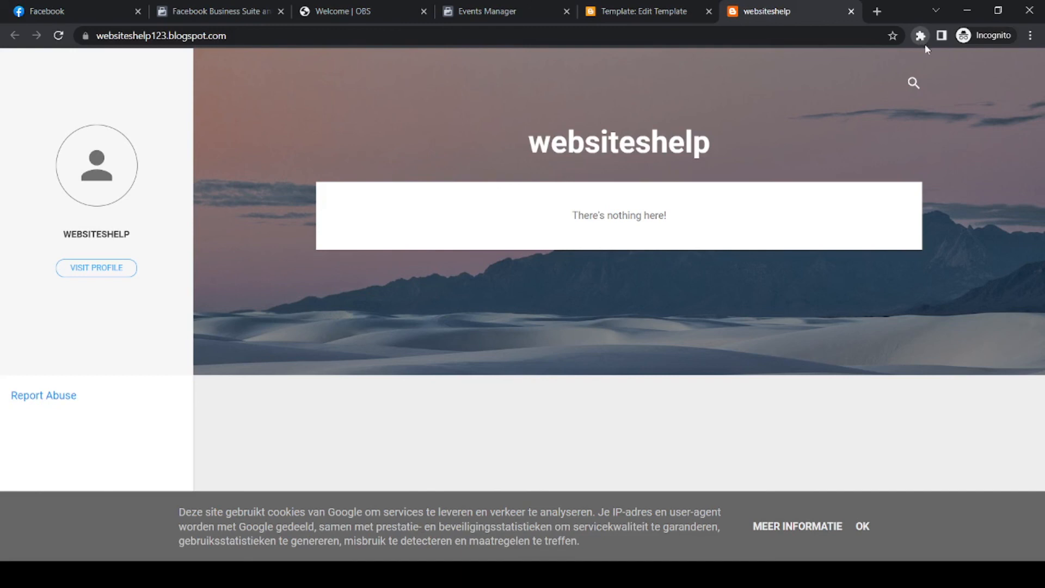